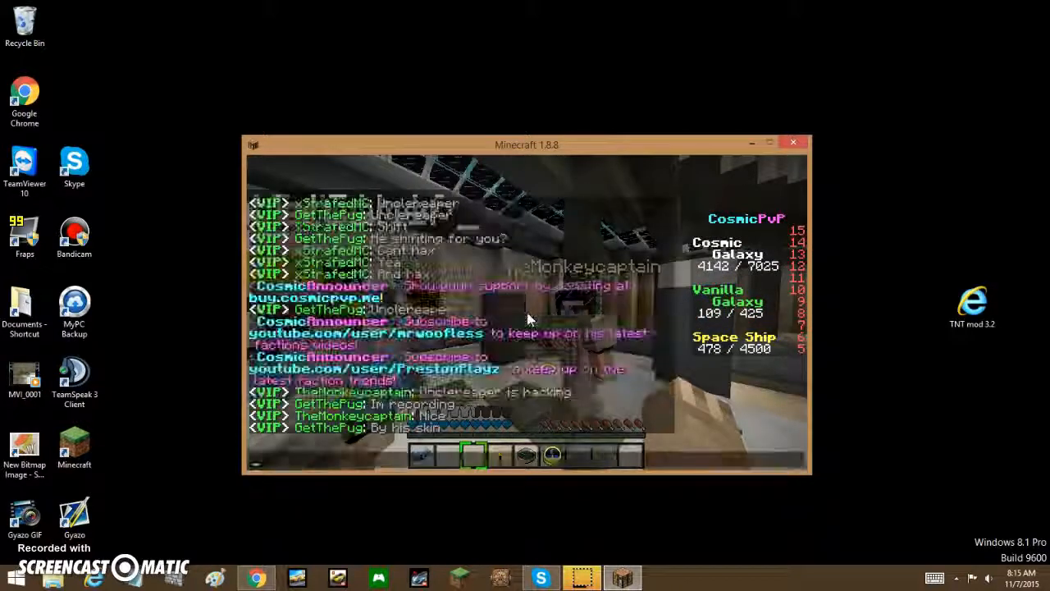
- Write a chat message about the suspected hacker getting caught, then resume spectating
text(hes gett)
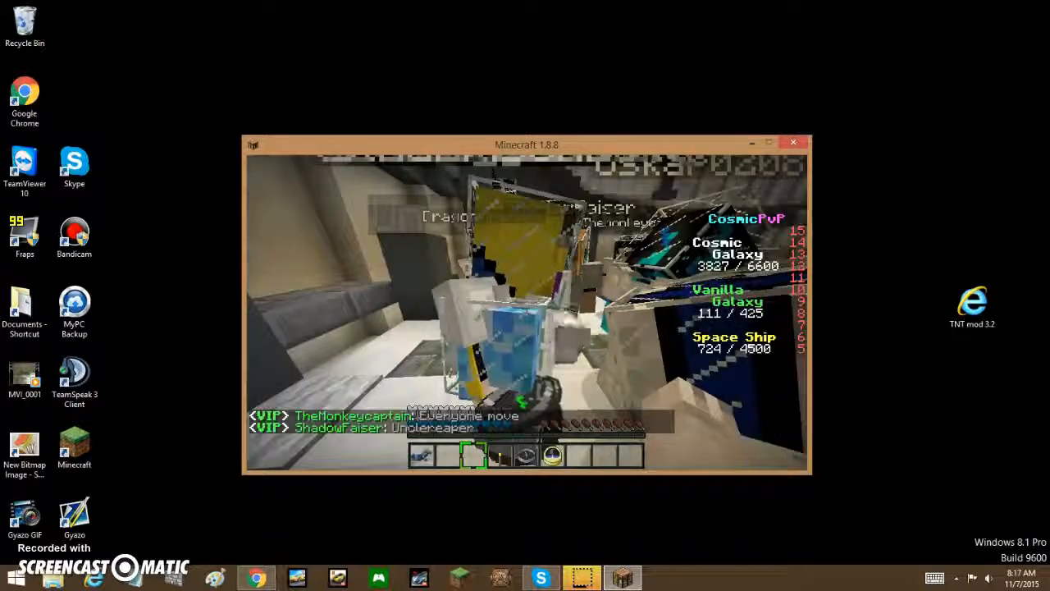
- Bring up chat to draft a reply that the video is done and going to YouTube
key(tab)
text(ok dne with video time to upload to YT)
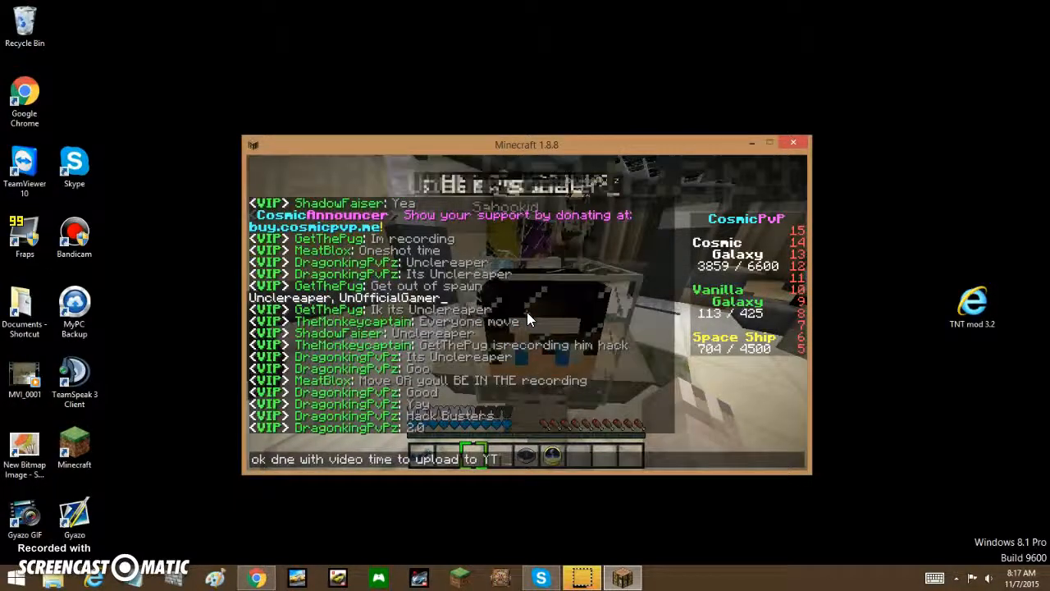
- Finish the message with 'then for' the forums, send it, and bring up the game menu
text(then for)
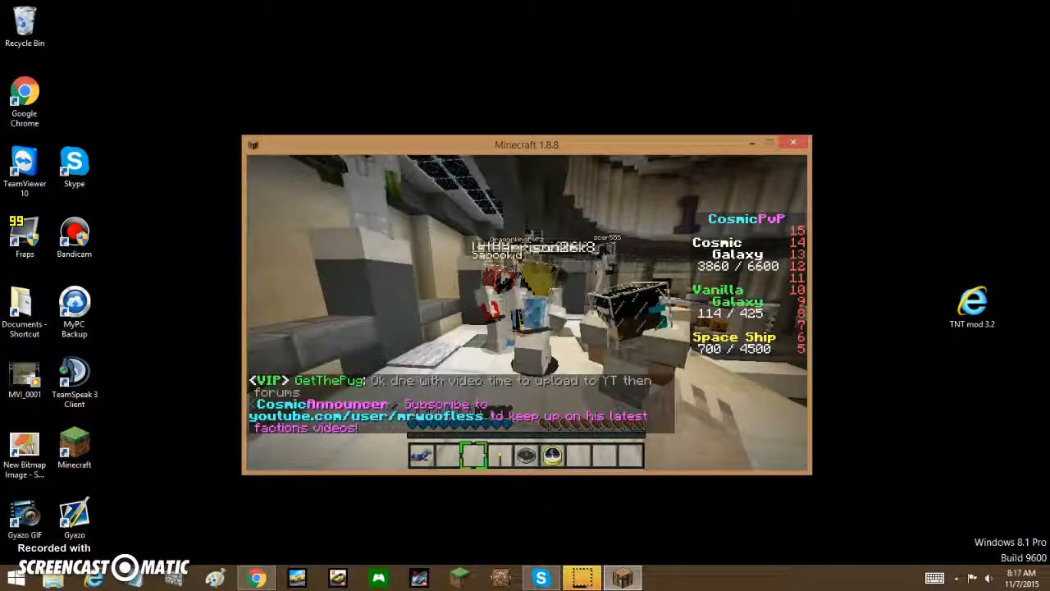
key(Escape)
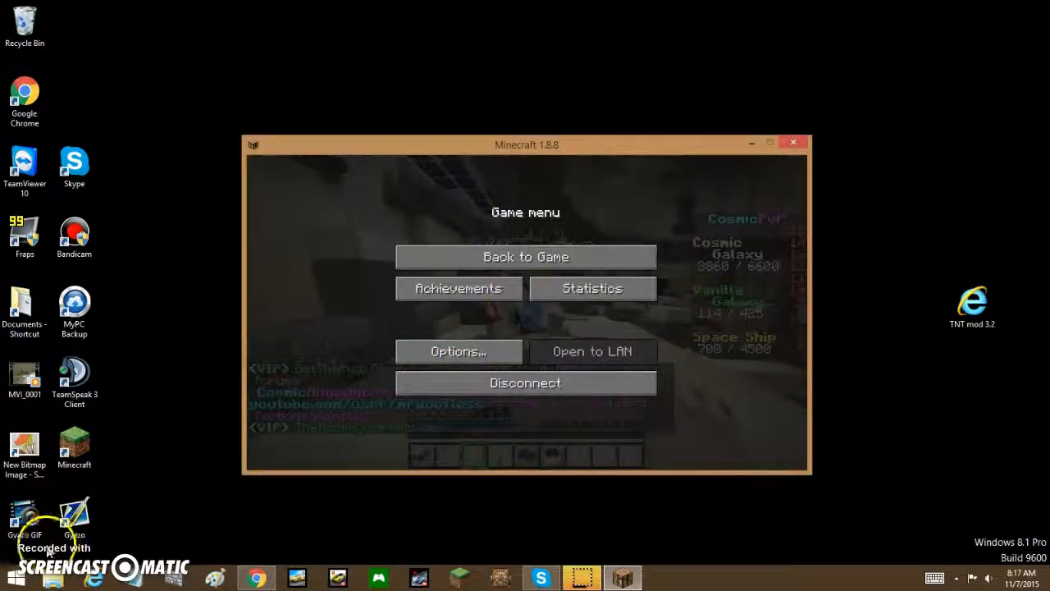